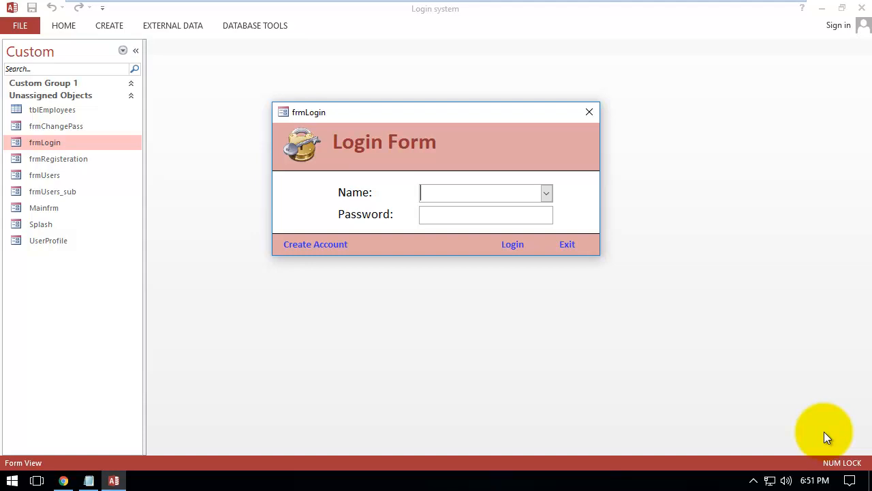
{"action": "mouse_move", "coordinate": [428, 94]}
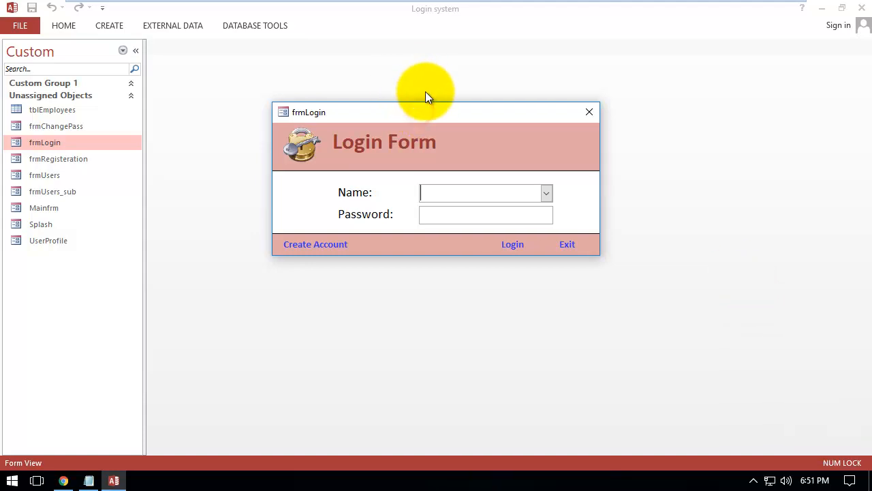
Pick the admin account, enter its password, then dismiss the login form without logging in
{"action": "left_click_drag", "start_coordinate": [425, 112], "coordinate": [409, 121]}
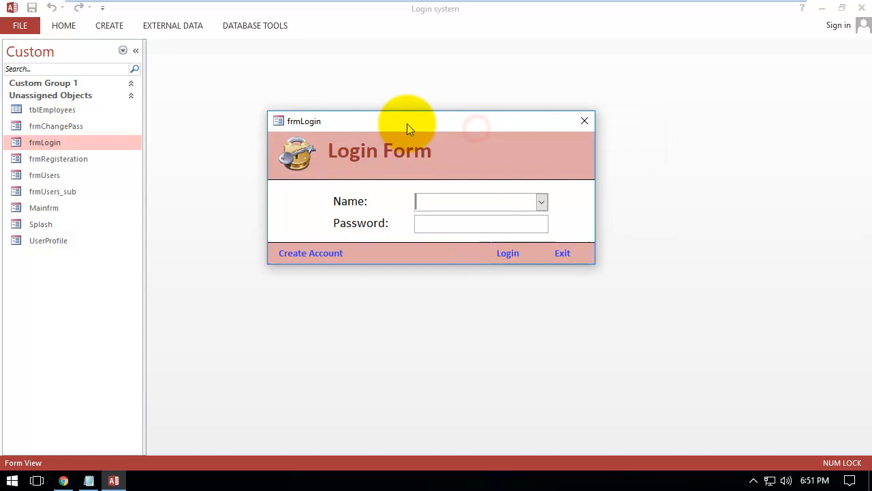
{"action": "left_click", "coordinate": [540, 202]}
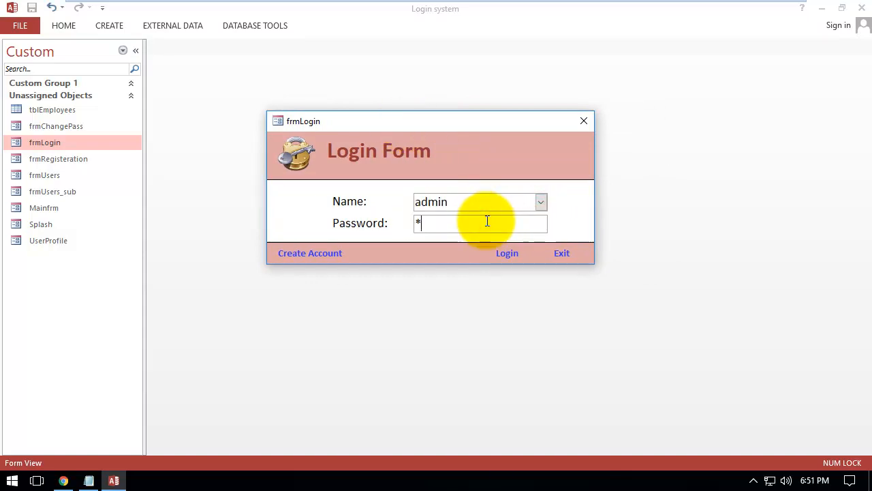
{"action": "type", "text": "****"}
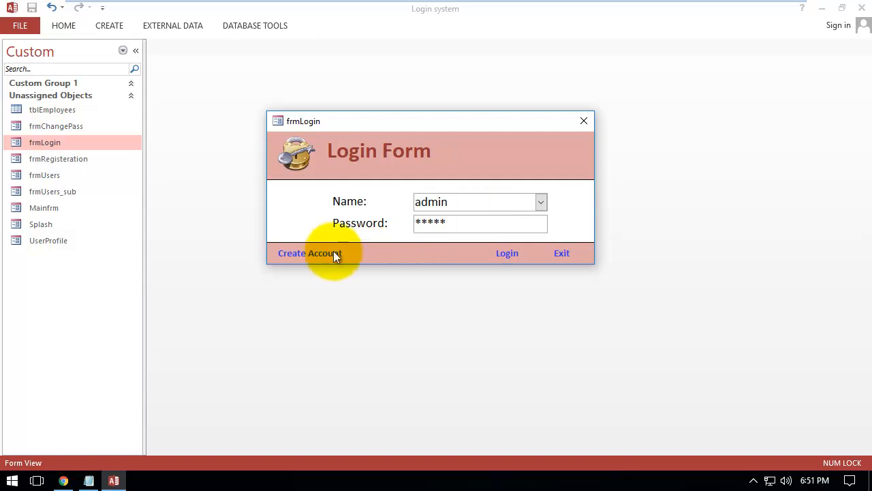
{"action": "left_click", "coordinate": [309, 252]}
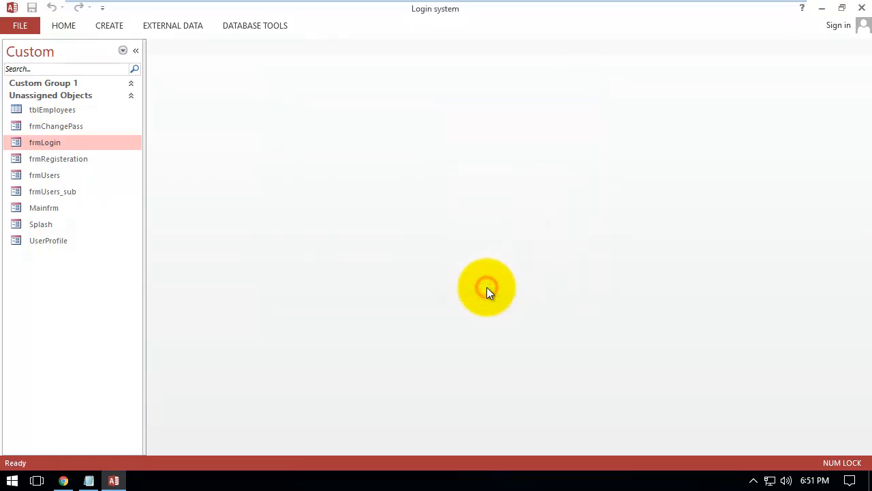
Reopen the login form and log in as admin to reach the main menu
{"action": "double_click", "coordinate": [45, 142]}
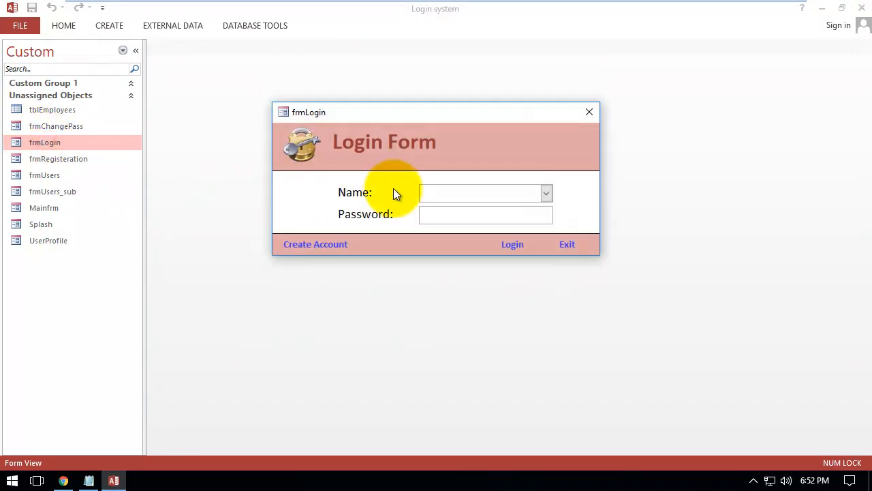
{"action": "type", "text": "admin"}
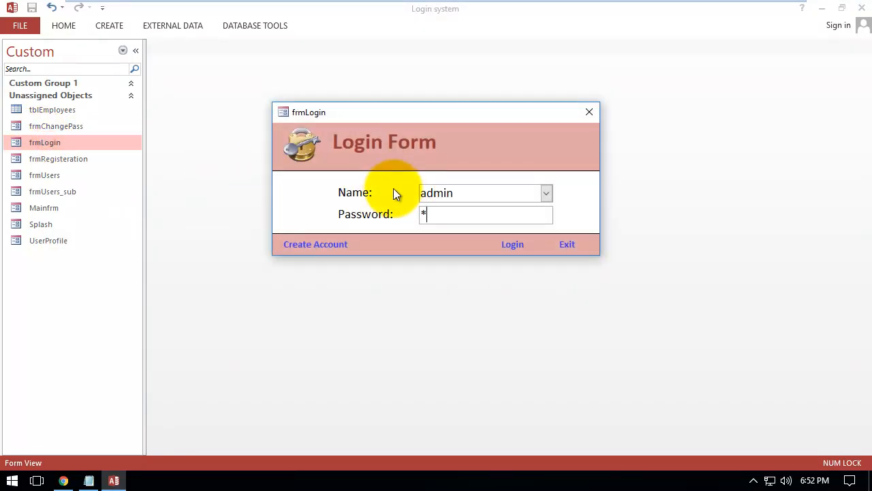
{"action": "type", "text": "****"}
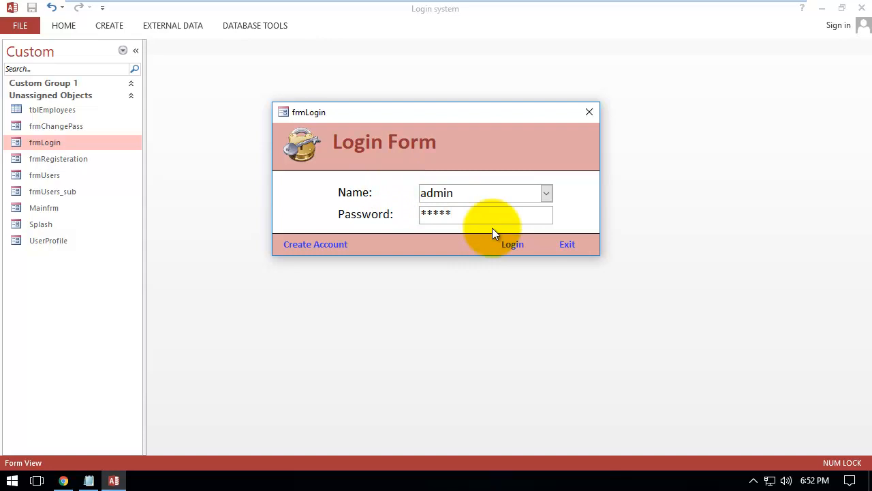
{"action": "left_click", "coordinate": [512, 243]}
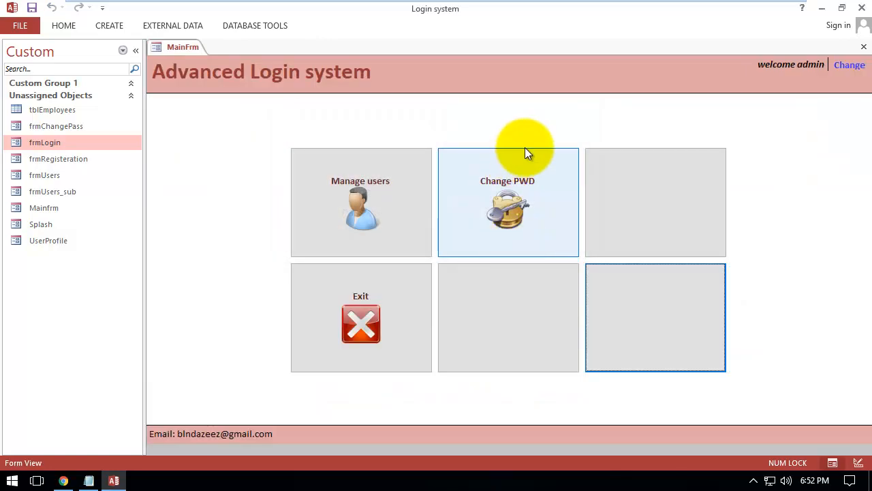
{"action": "mouse_move", "coordinate": [507, 171]}
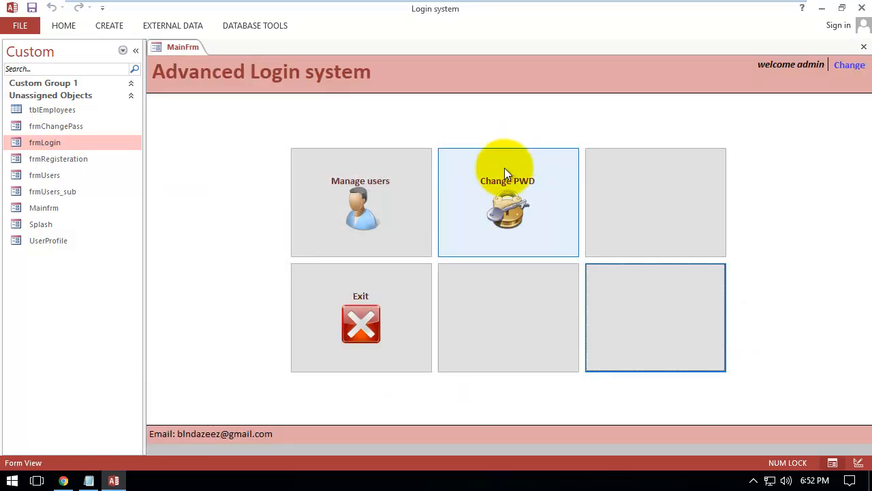
{"action": "mouse_move", "coordinate": [475, 192]}
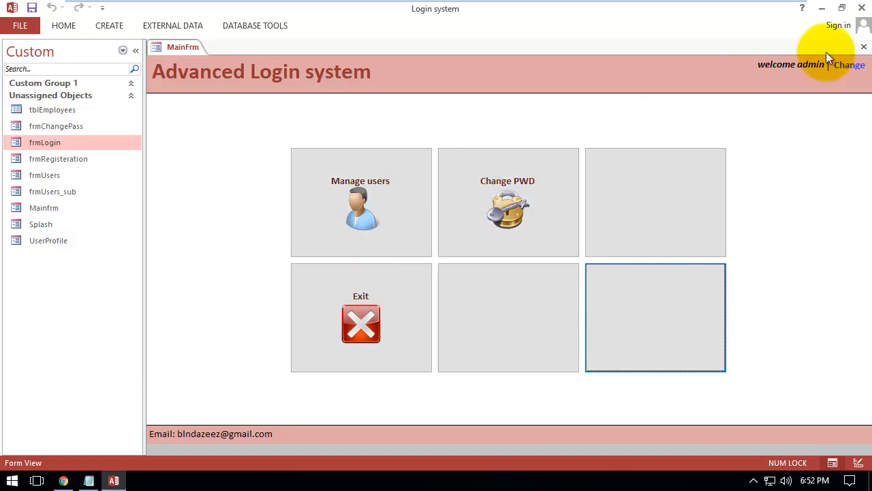
{"action": "mouse_move", "coordinate": [815, 78]}
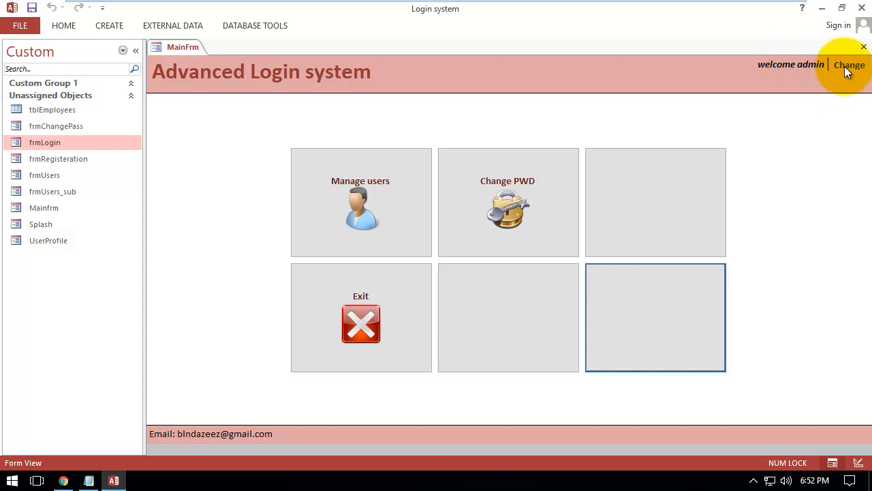
{"action": "mouse_move", "coordinate": [788, 89]}
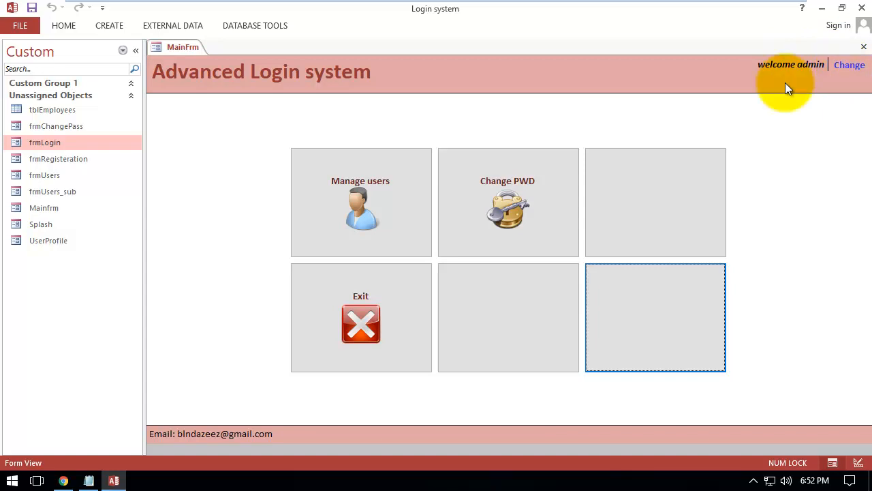
Bring up the Change admin's Password form from the welcome link
{"action": "left_click", "coordinate": [507, 202]}
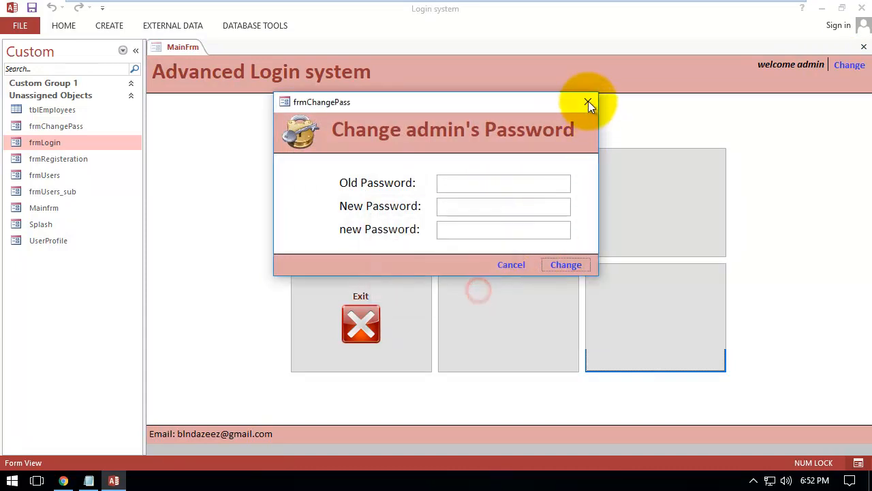
Close the password change form without making changes
{"action": "left_click", "coordinate": [589, 103]}
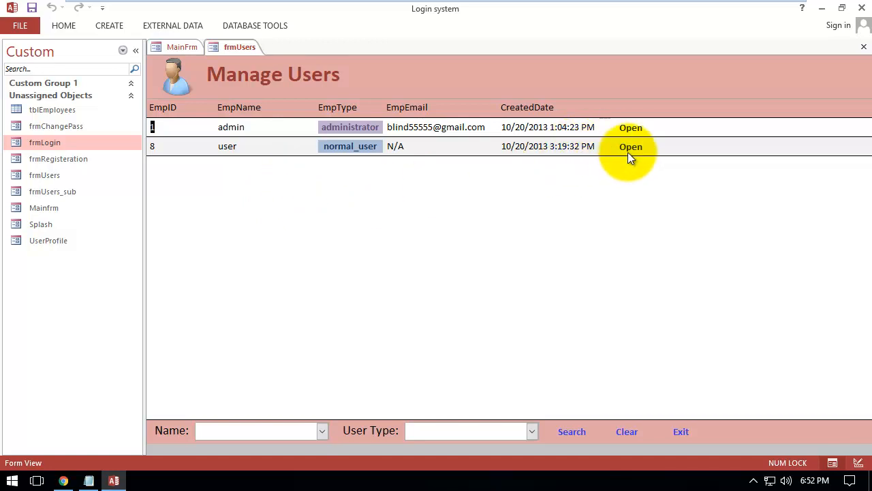
Promote the account named user to administrator in its User Profile and close it
{"action": "left_click", "coordinate": [630, 146]}
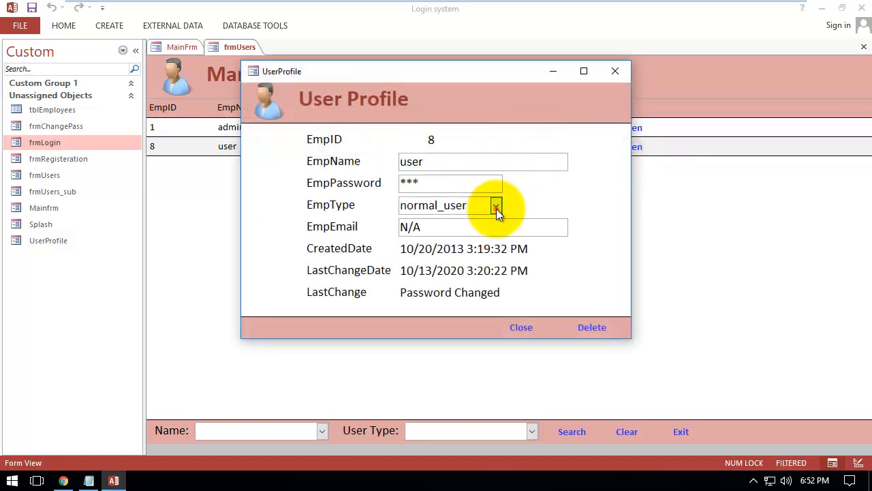
{"action": "left_click", "coordinate": [497, 204]}
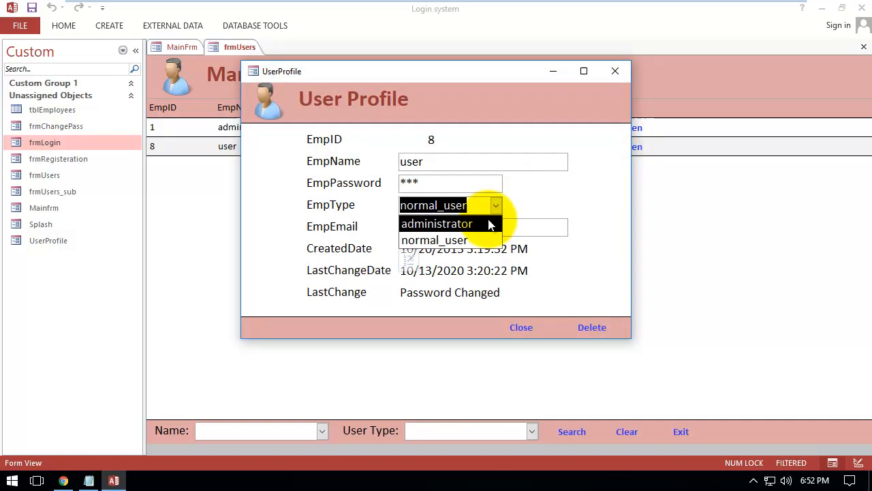
{"action": "left_click", "coordinate": [436, 224]}
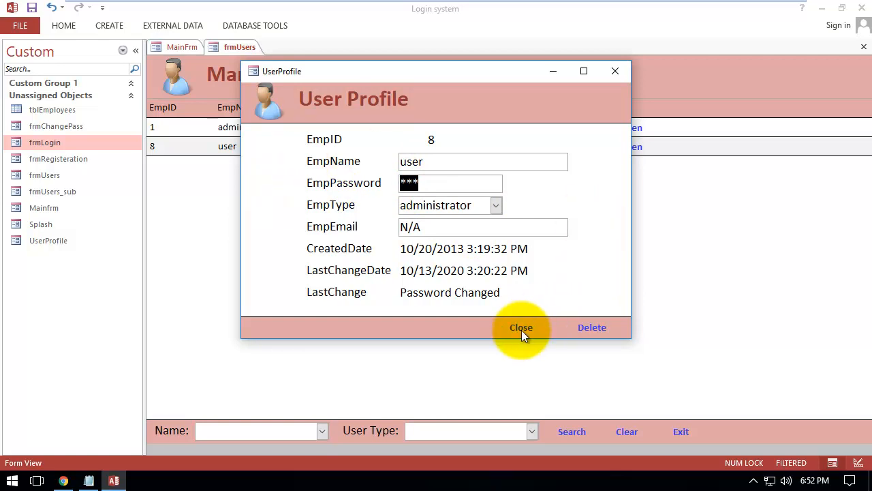
{"action": "left_click", "coordinate": [521, 327]}
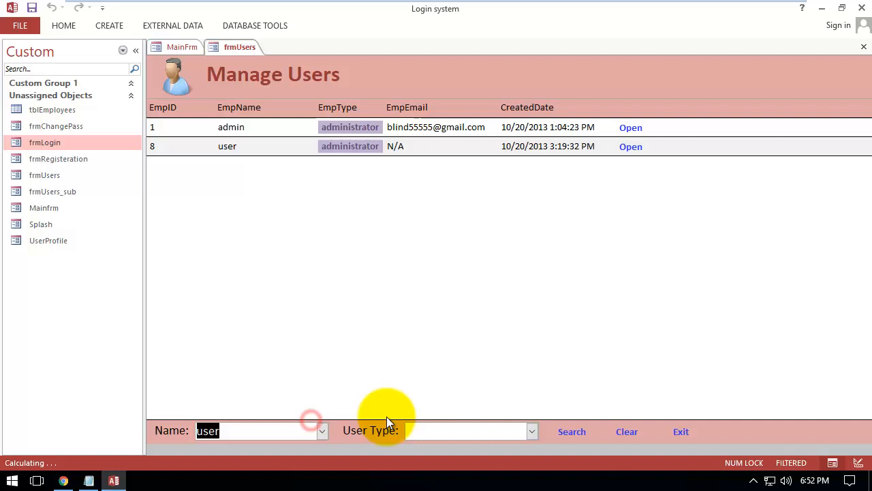
Filter the Manage Users list to the name user
{"action": "left_click", "coordinate": [531, 431]}
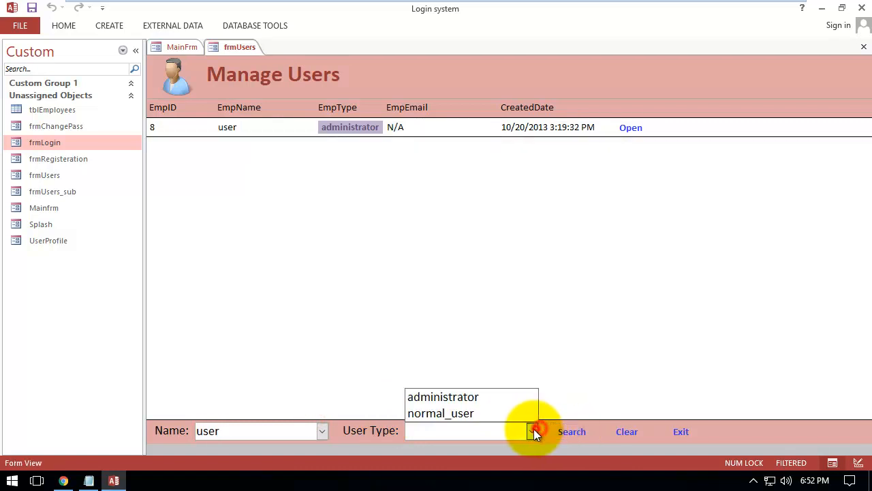
{"action": "left_click", "coordinate": [572, 431]}
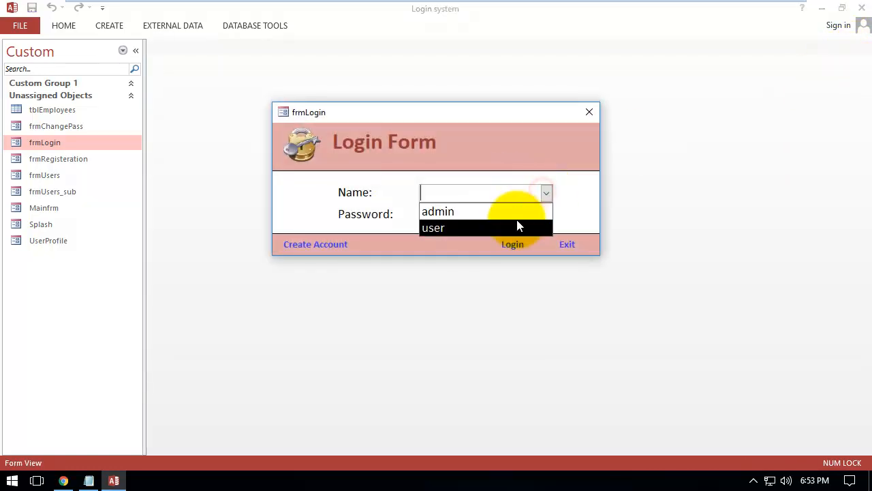
Log in as user, dismissing one Invalid Entry message before the corrected password is accepted
{"action": "left_click", "coordinate": [434, 227]}
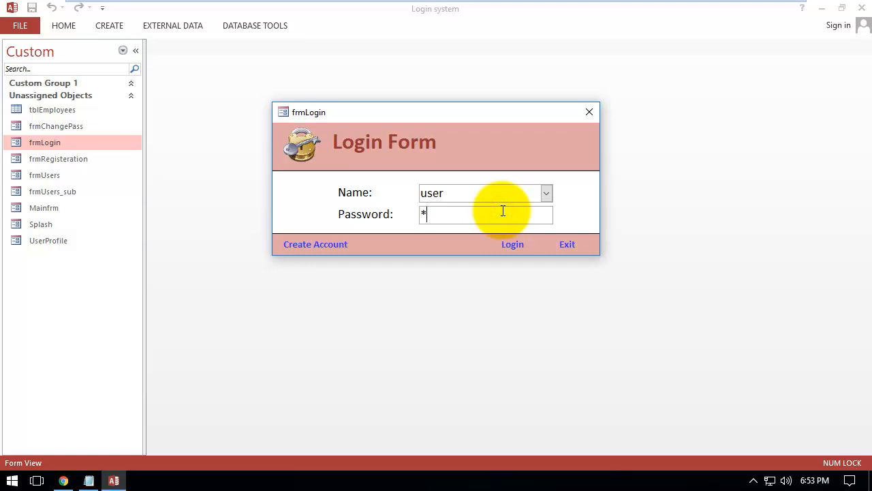
{"action": "key", "text": "Backspace"}
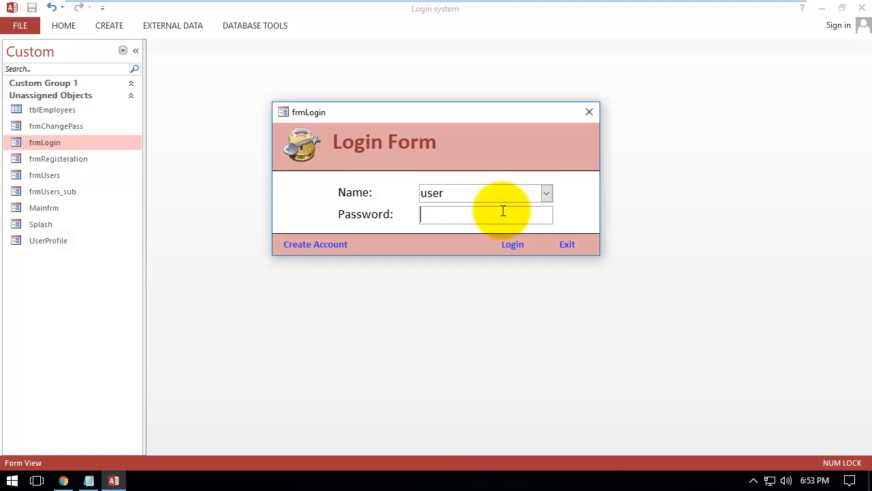
{"action": "type", "text": "****"}
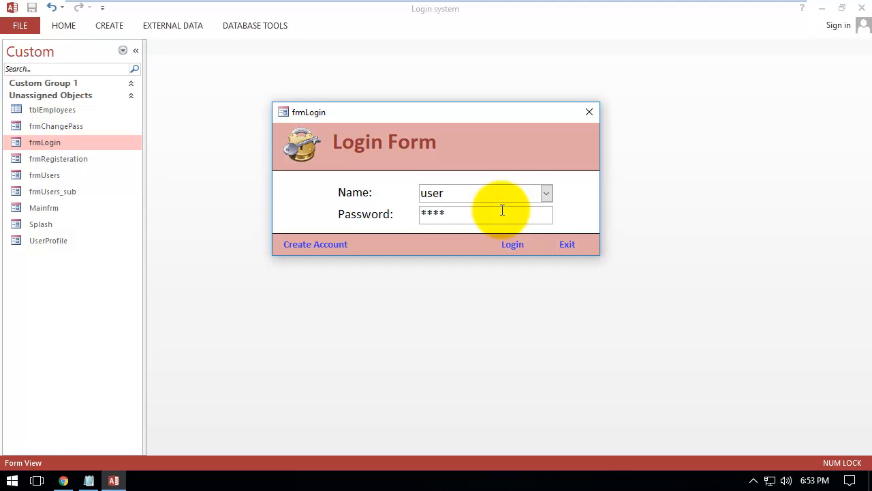
{"action": "left_click", "coordinate": [512, 244]}
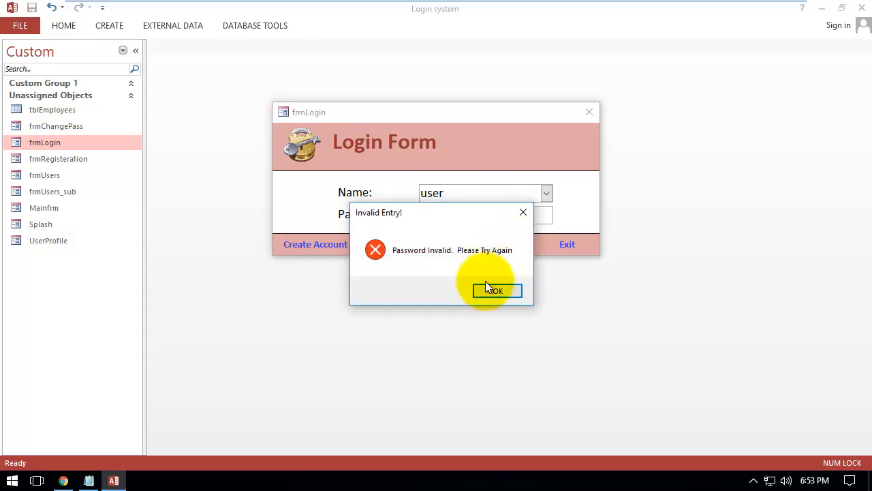
{"action": "left_click", "coordinate": [496, 290]}
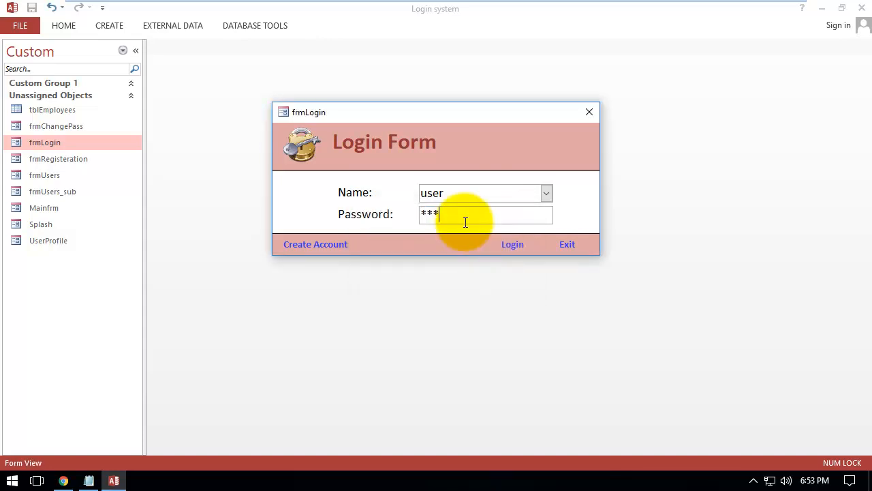
{"action": "left_click", "coordinate": [512, 244]}
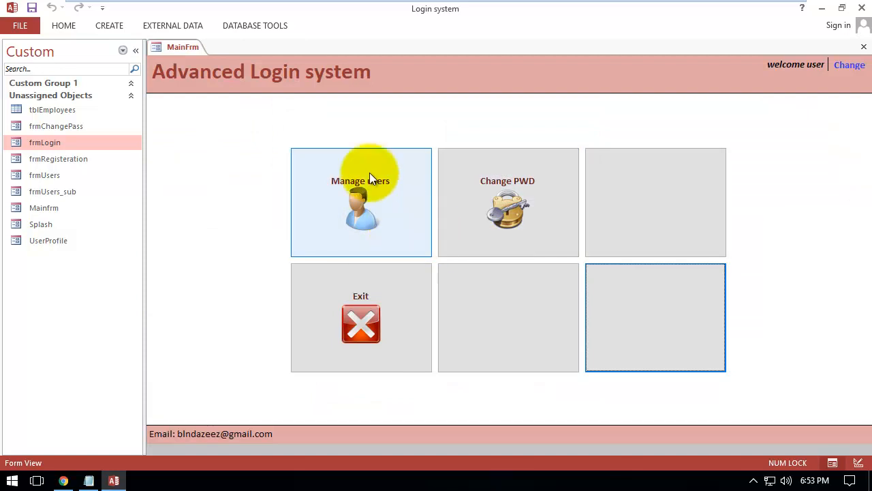
From Manage Users, set the user account's type back to normal_user and close its profile
{"action": "left_click", "coordinate": [360, 191]}
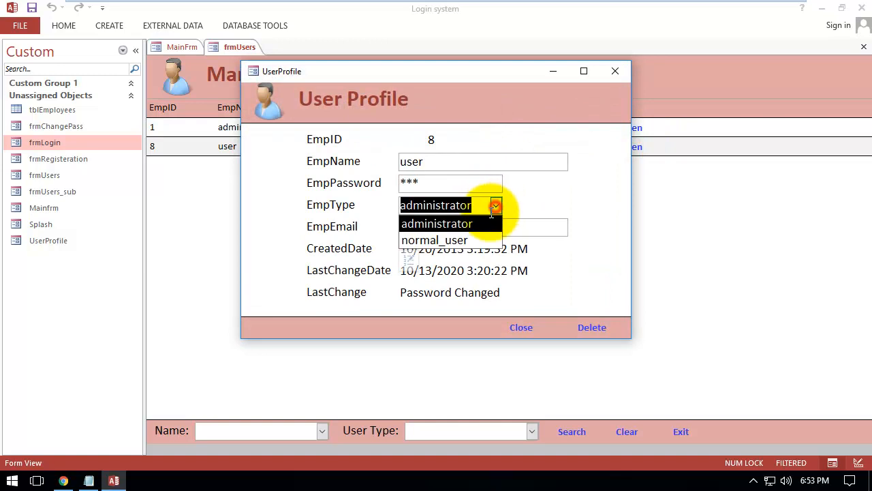
{"action": "left_click", "coordinate": [434, 240]}
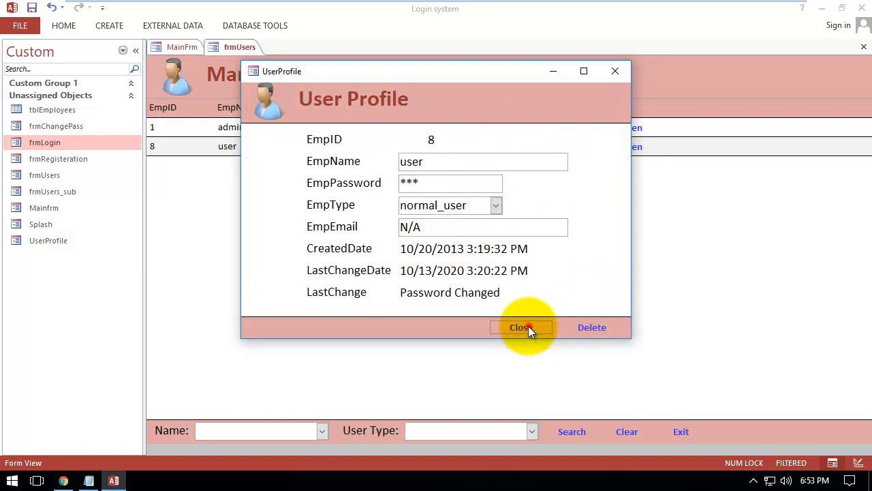
{"action": "left_click", "coordinate": [520, 327]}
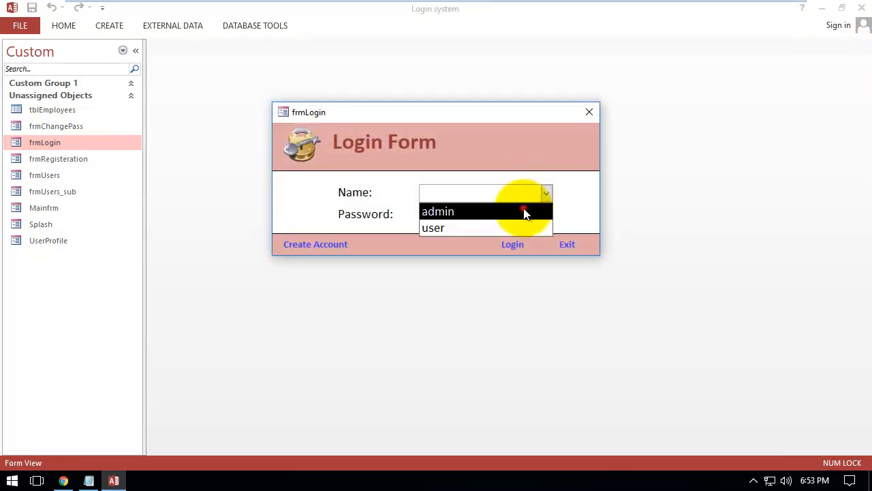
Log in as user again, now a normal account without access to Manage Users
{"action": "left_click", "coordinate": [437, 210]}
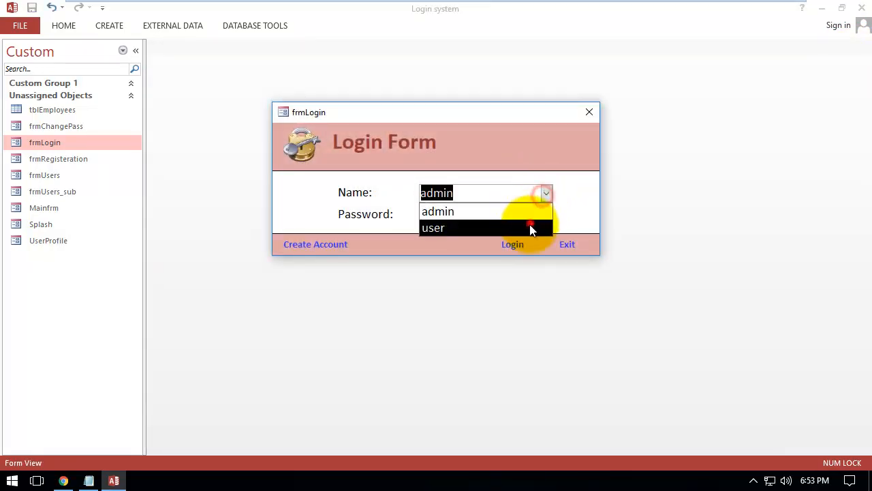
{"action": "left_click", "coordinate": [434, 227]}
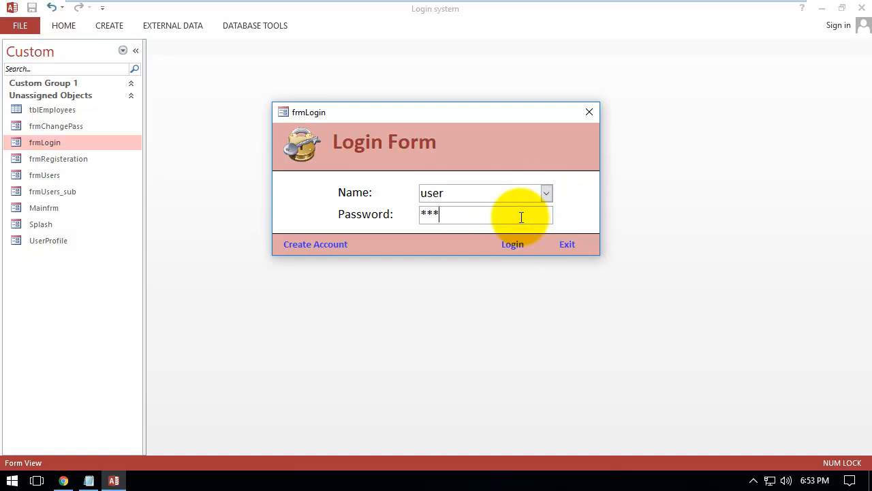
{"action": "left_click", "coordinate": [512, 244]}
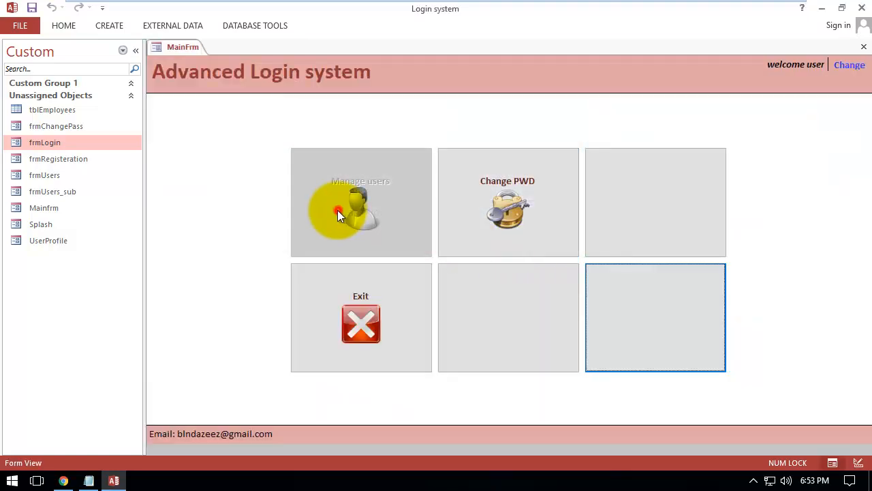
{"action": "mouse_move", "coordinate": [371, 197]}
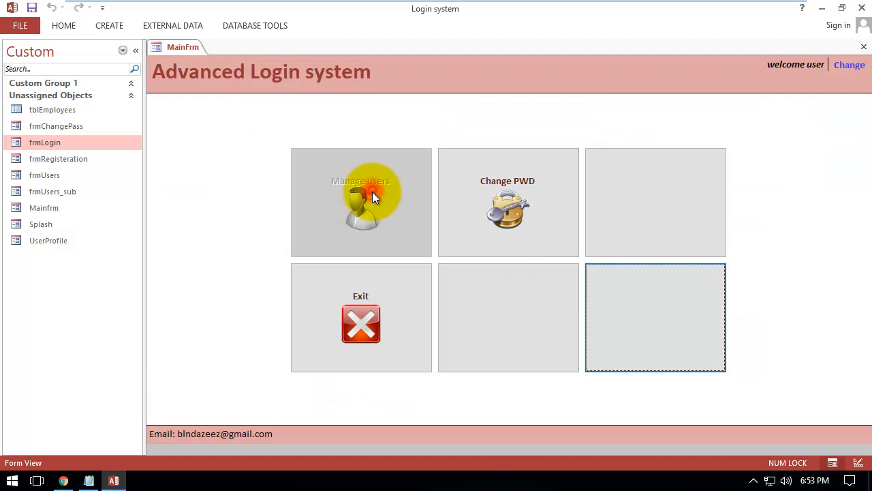